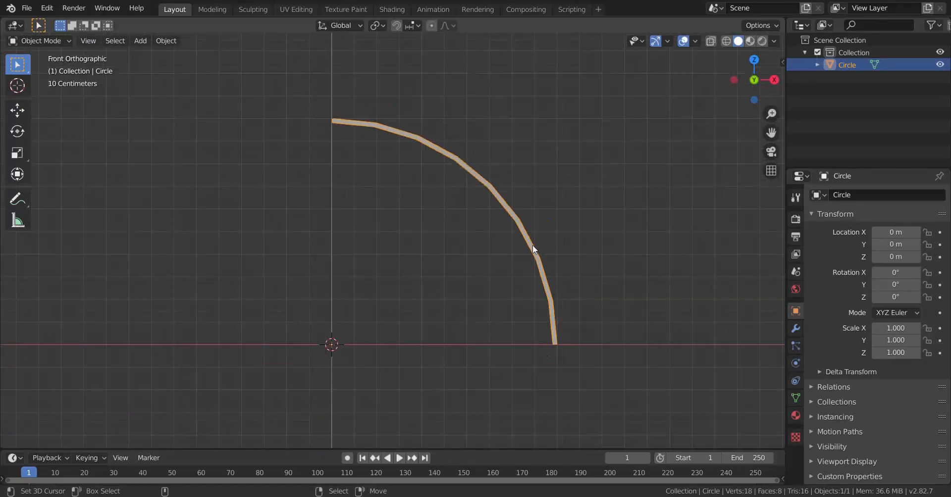
# Add Circle.001 rotated 90° on X and delete its ring down to one vertex
pyautogui.click(140, 40)
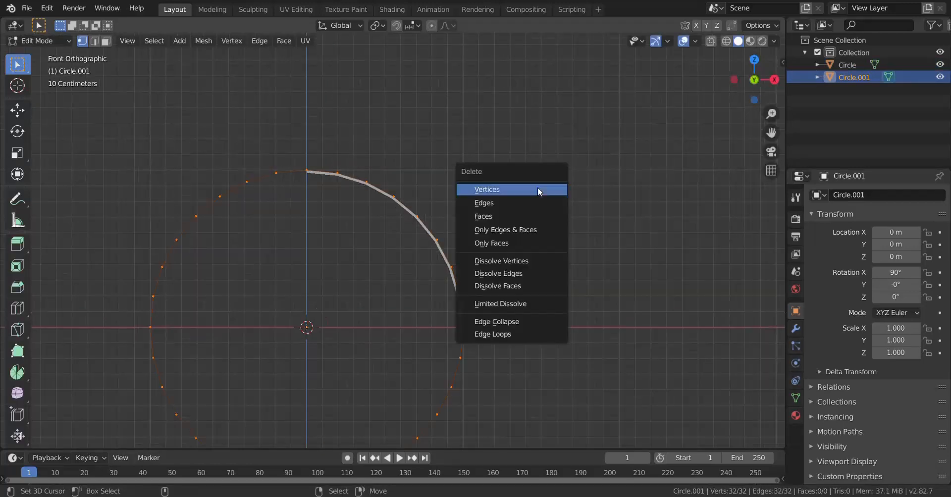
pyautogui.click(486, 190)
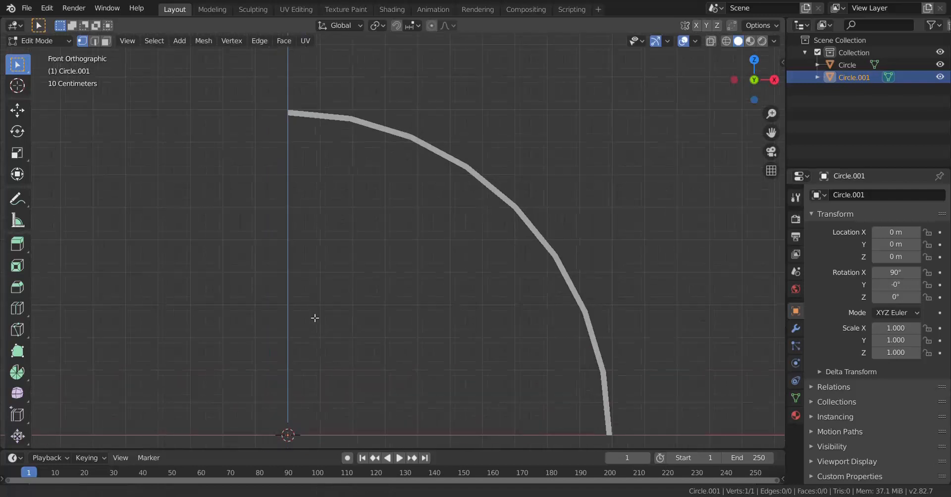
pyautogui.press('g')
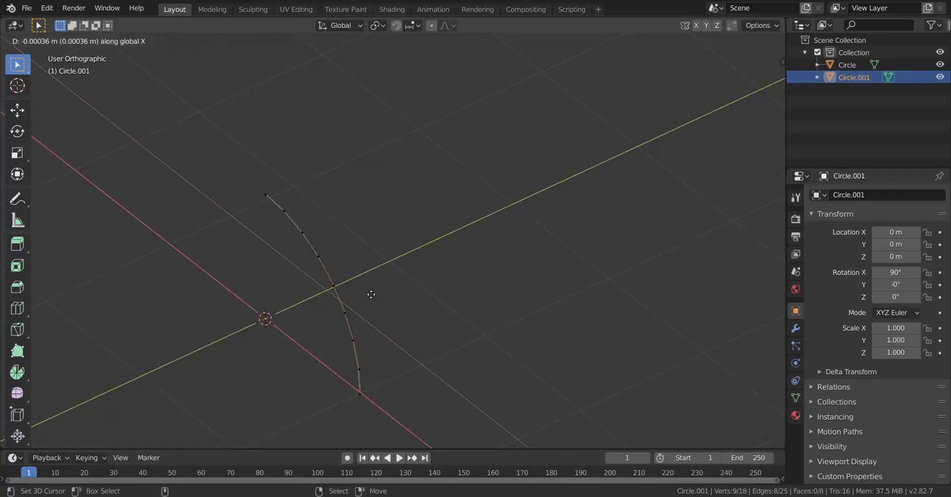
pyautogui.press('Tab')
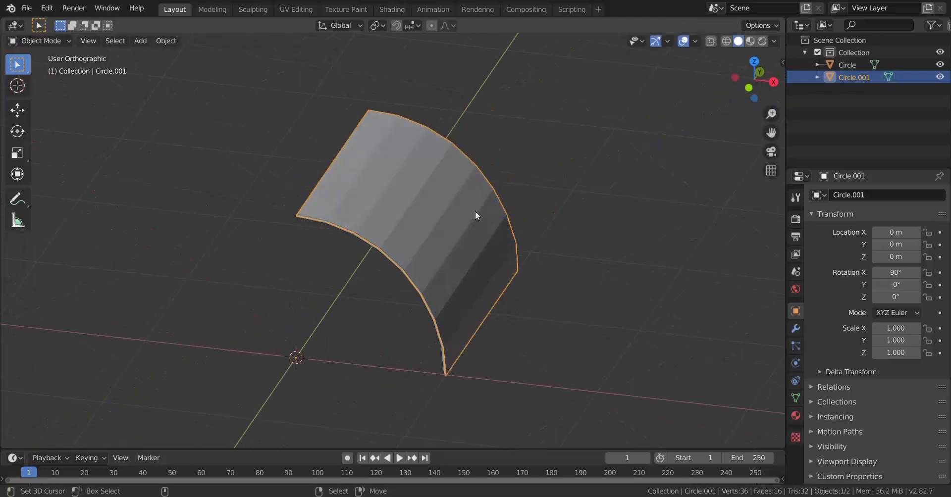
pyautogui.press('Tab')
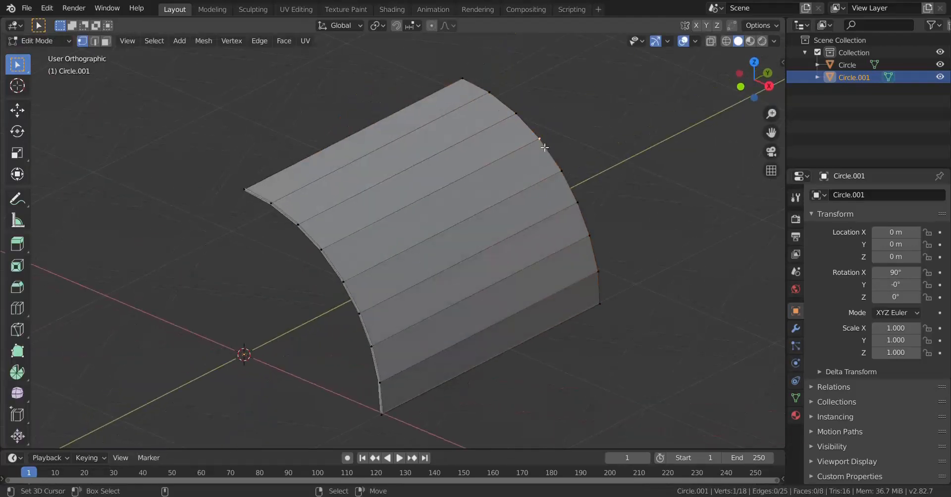
pyautogui.press('KP_1')
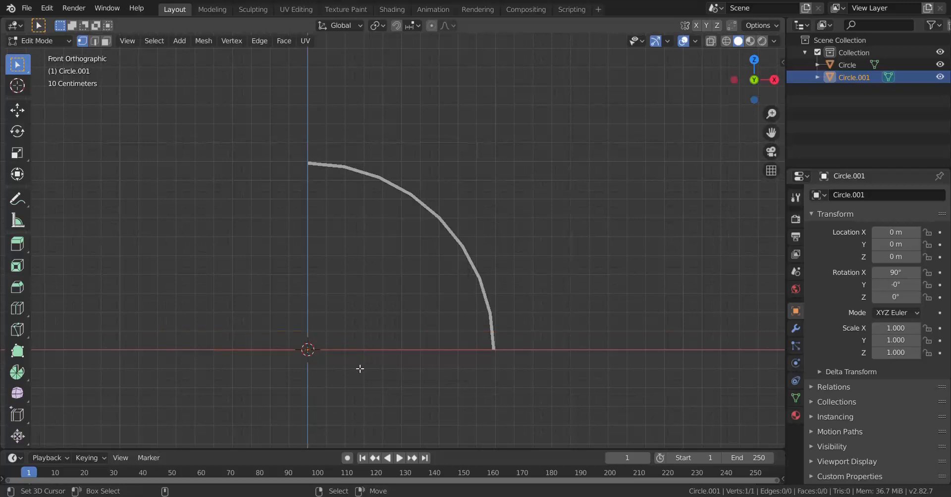
# Extrude the vertex along the quarter-circle arc, then sideways into a four-face strip
pyautogui.press('g')
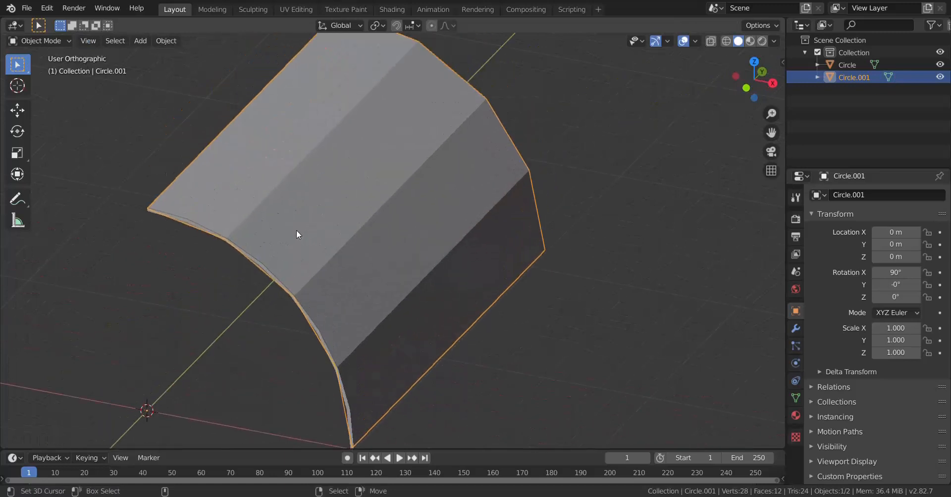
pyautogui.press('Tab')
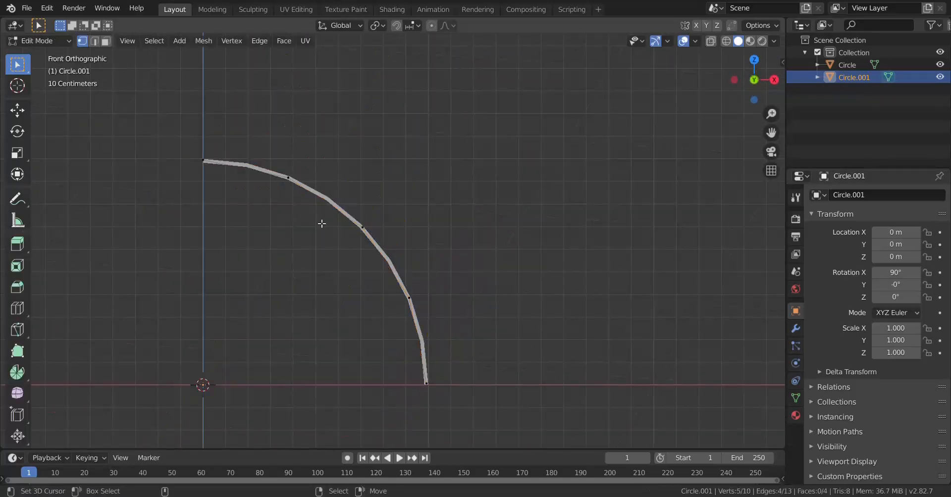
# Add a Catmull-Clark Subdivision Surface modifier to Circle.001 and toggle Edit Mode to inspect it
pyautogui.click(795, 328)
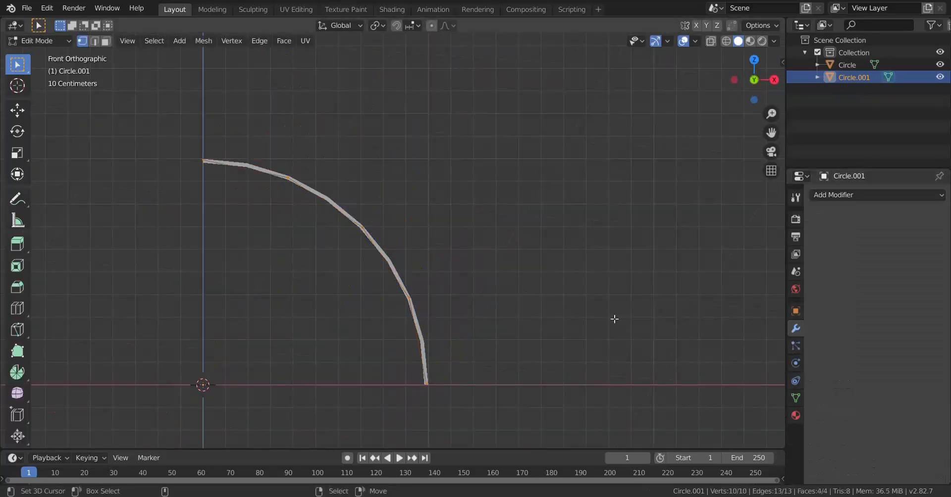
pyautogui.press('Tab')
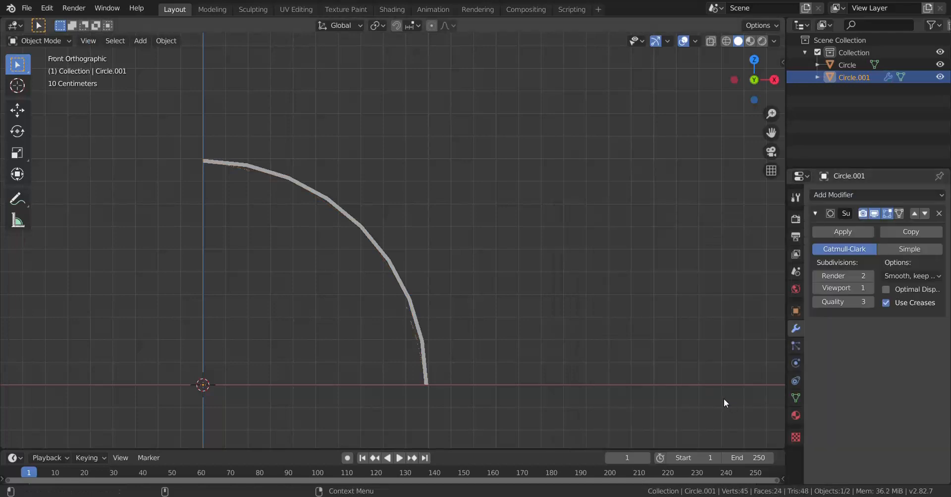
pyautogui.press('Tab')
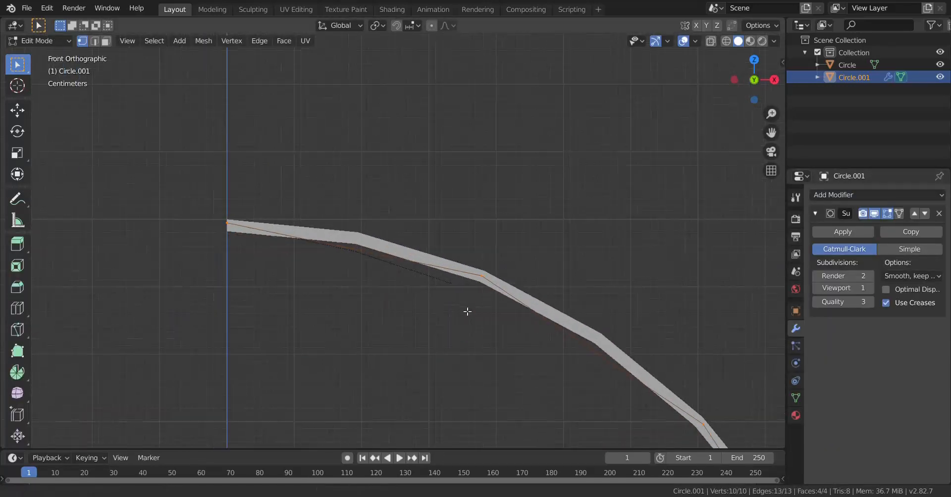
pyautogui.press('Tab')
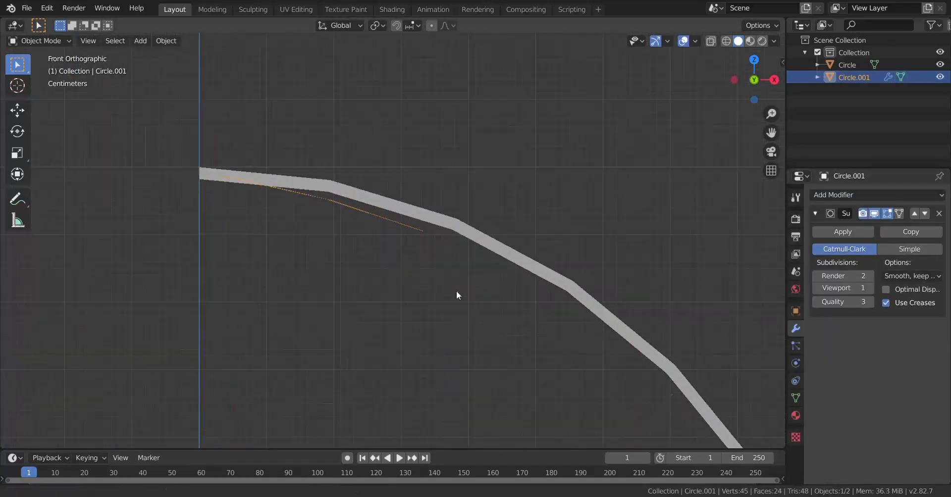
pyautogui.press('Tab')
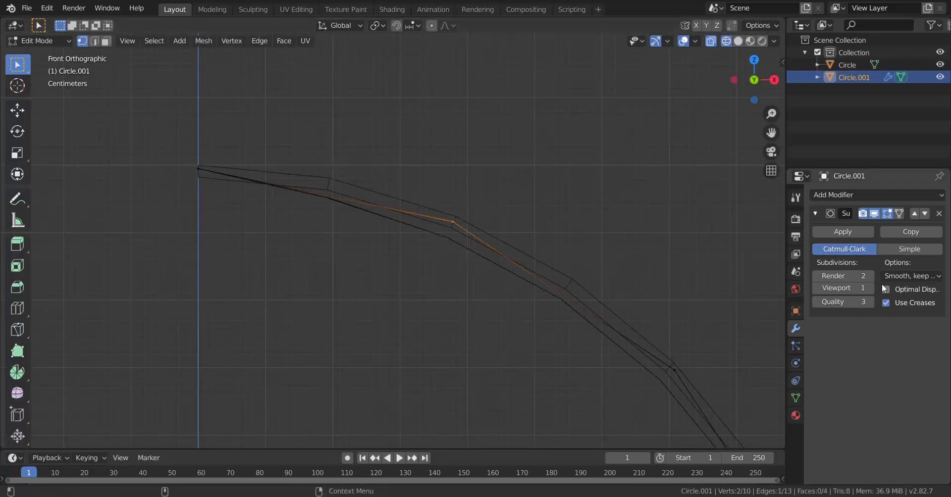
# Set the Subdivision Surface viewport level to 2 and zoom in on the smoothed arc
pyautogui.click(862, 288)
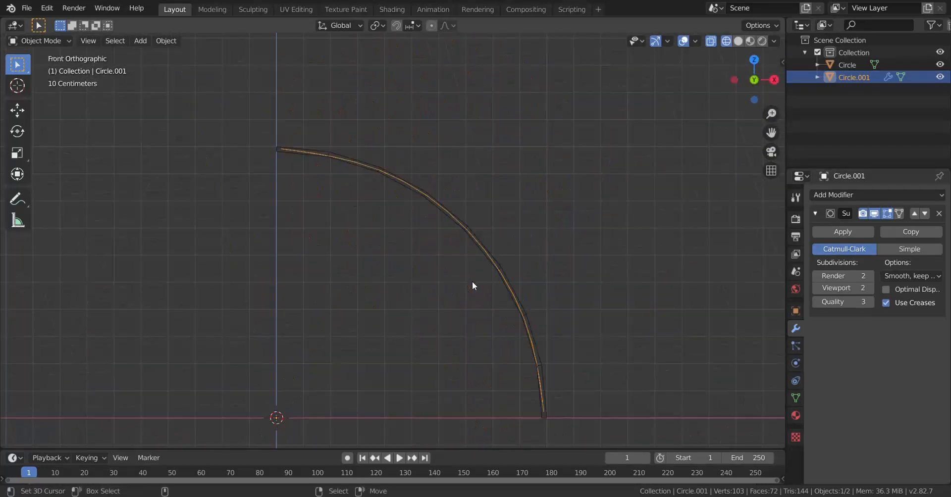
pyautogui.scroll(-3)
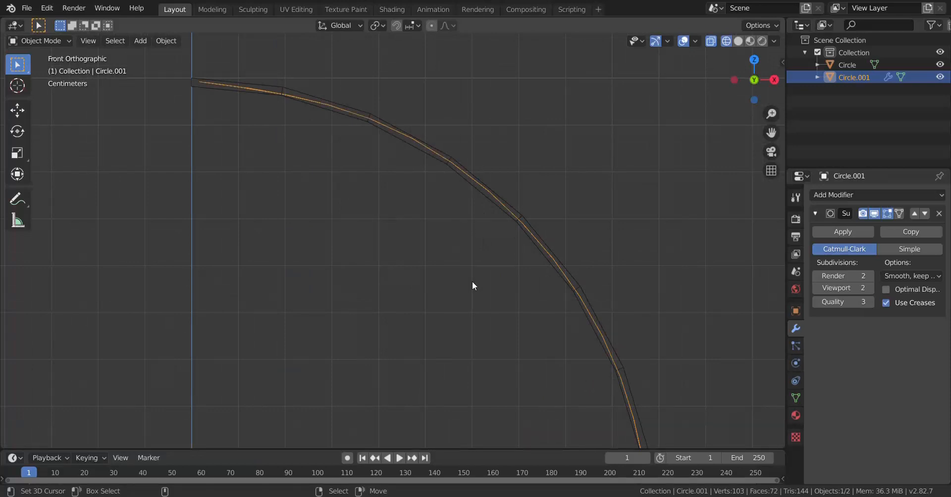
pyautogui.moveTo(613, 235)
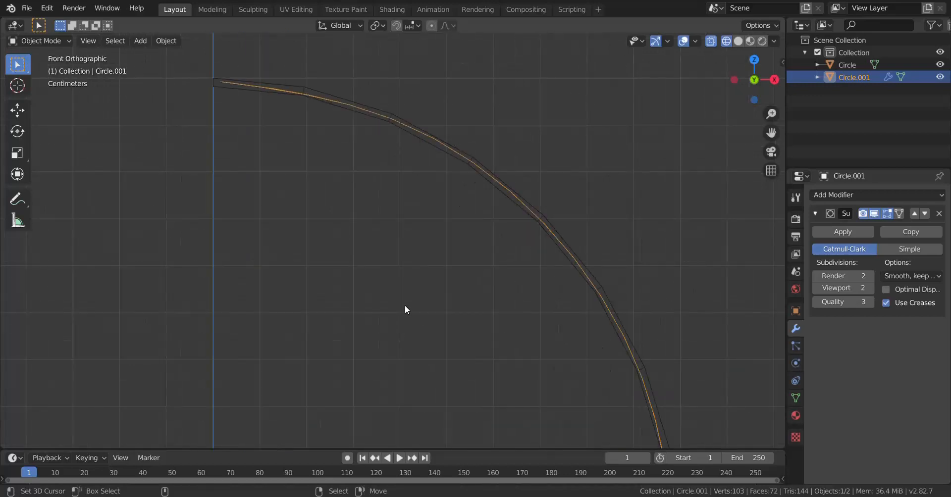
# Delete the modifier and extra vertices, leaving a three-vertex, two-edge line along the arc
pyautogui.press('Tab')
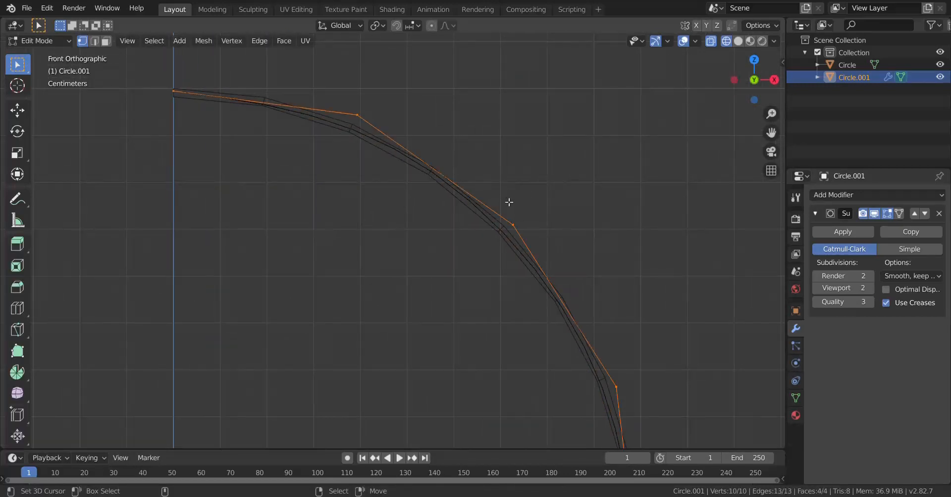
pyautogui.press('x')
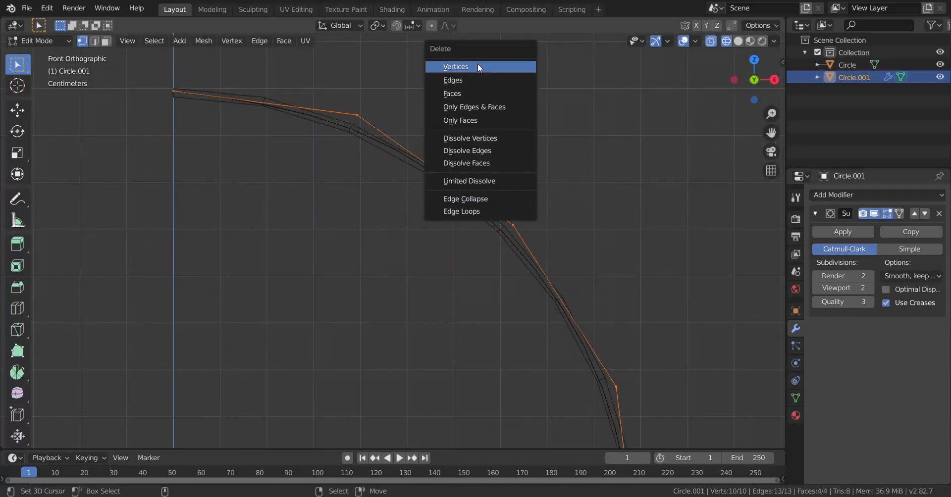
pyautogui.click(455, 67)
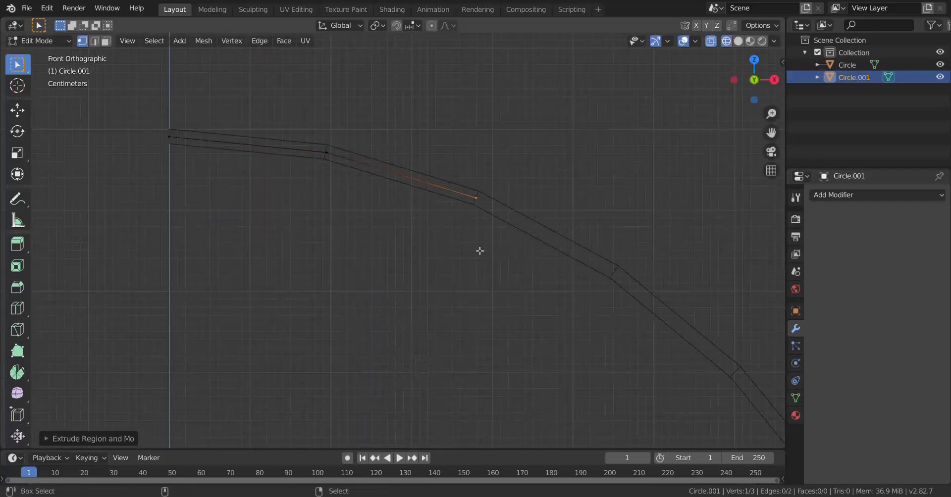
# Extend the line to five vertices and extrude it sideways into a twelve-face panel
pyautogui.moveTo(476, 197); pyautogui.dragTo(612, 275)
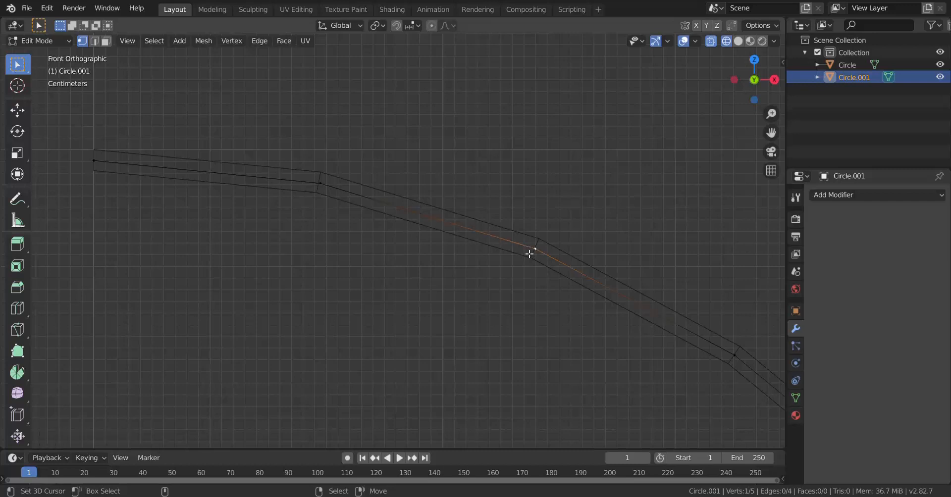
pyautogui.moveTo(559, 256)
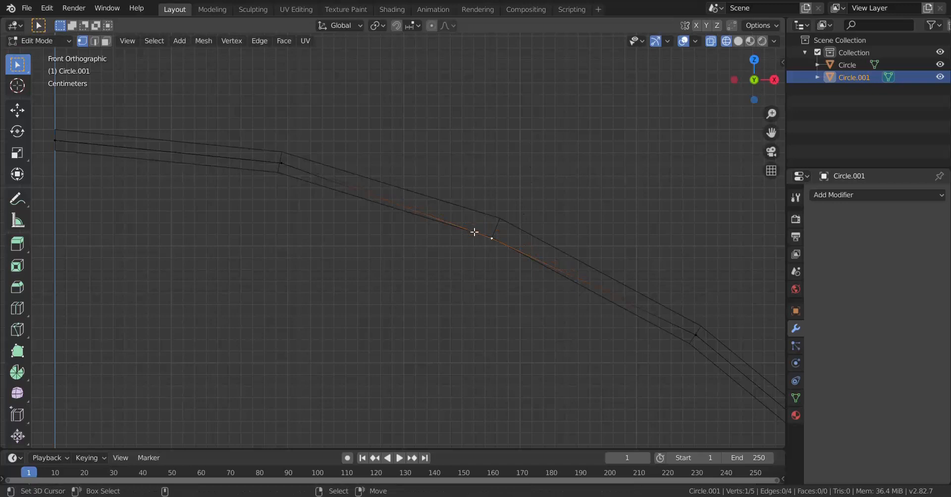
pyautogui.press('g')
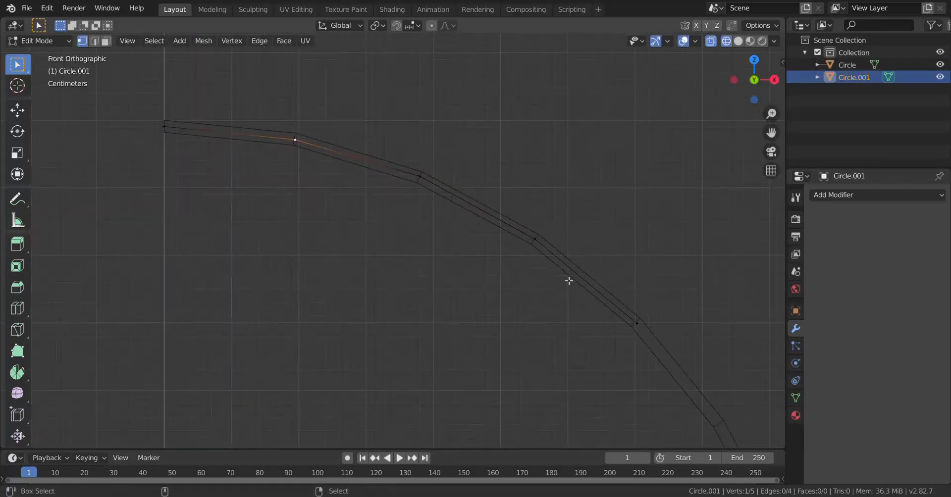
pyautogui.press('x')
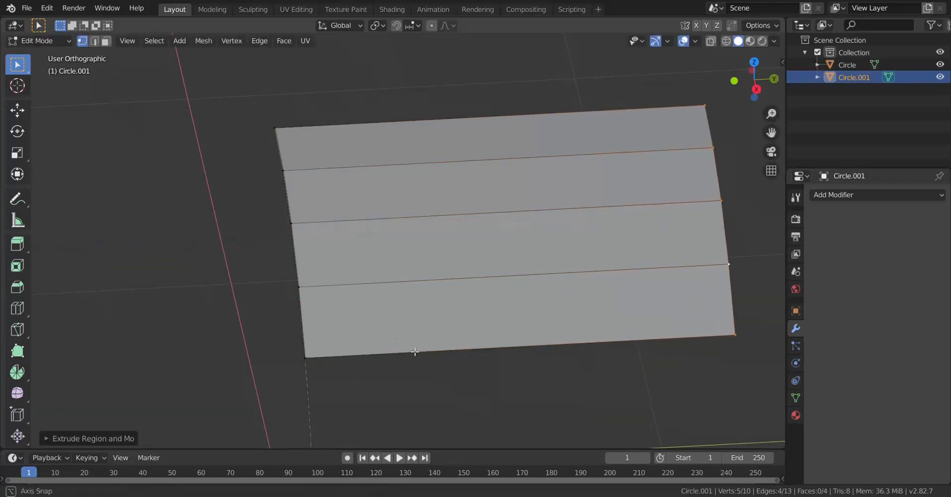
pyautogui.press('Tab')
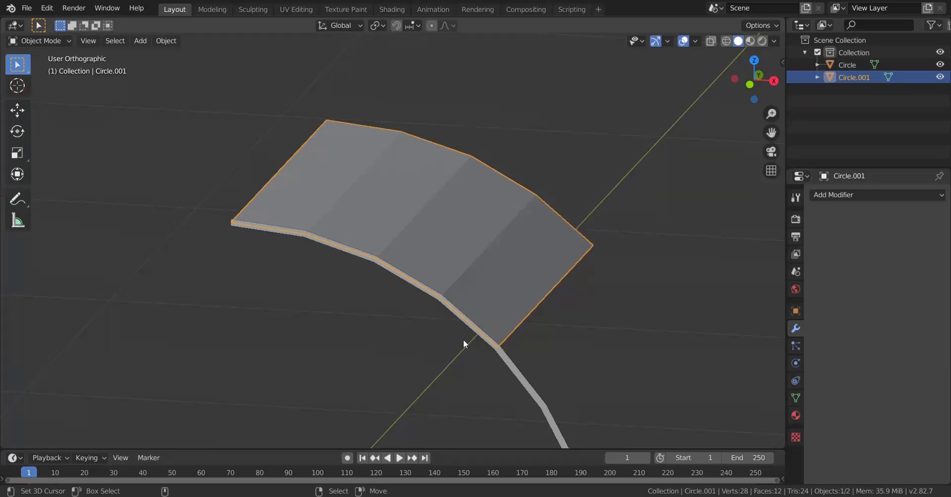
# Add a loop-cut Plane with a Shrinkwrap modifier targeting Circle.001
pyautogui.click(140, 41)
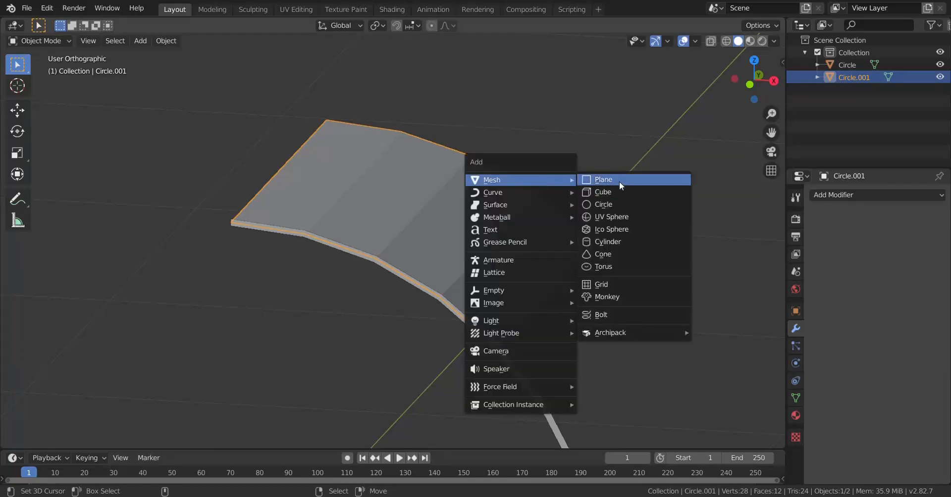
pyautogui.click(602, 180)
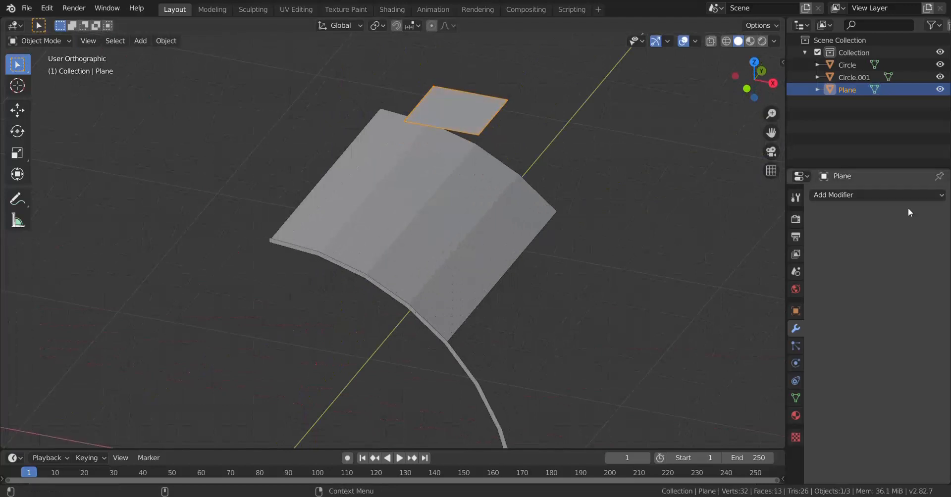
pyautogui.click(873, 194)
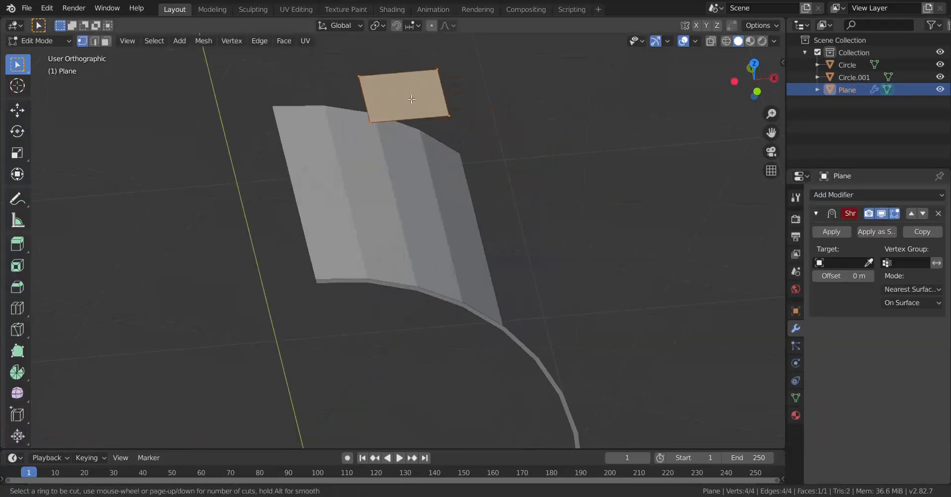
pyautogui.click(410, 100)
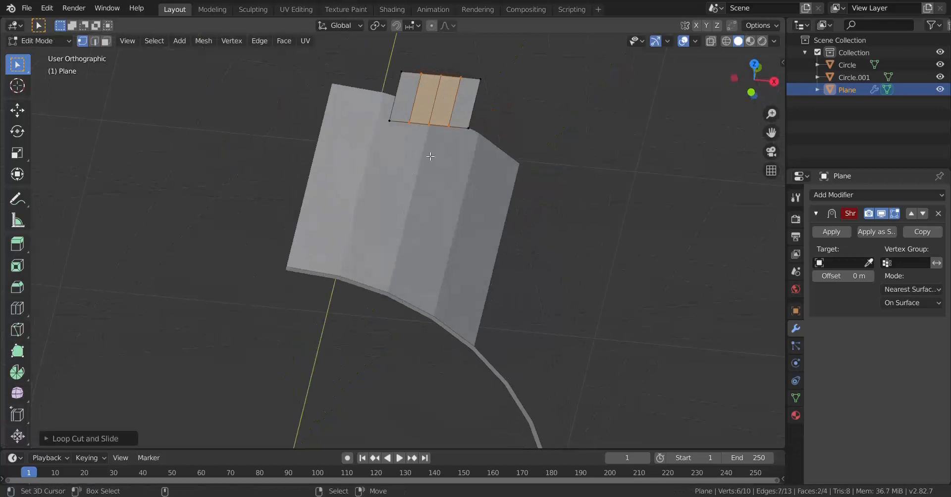
pyautogui.press('Tab')
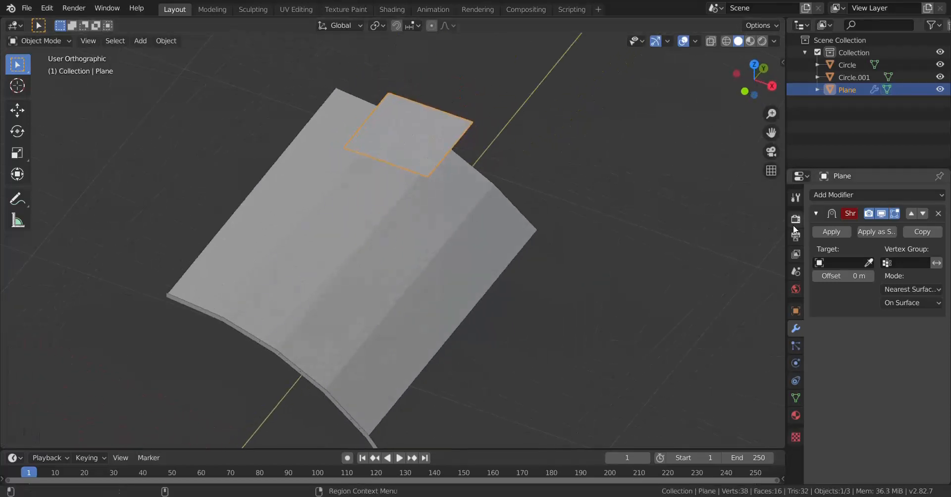
pyautogui.click(842, 262)
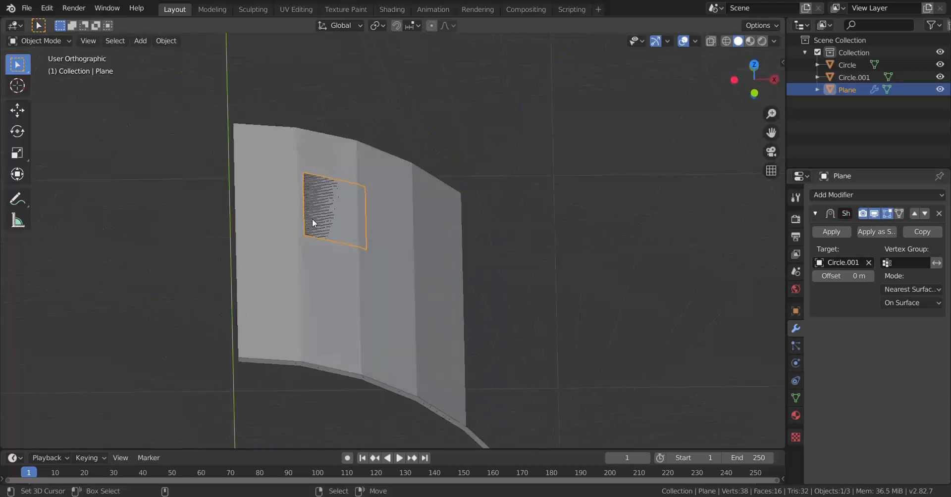
# In Top view, try Shrinkwrap Project mode with Cull Faces, then revert to Nearest Surface Point
pyautogui.press('7')
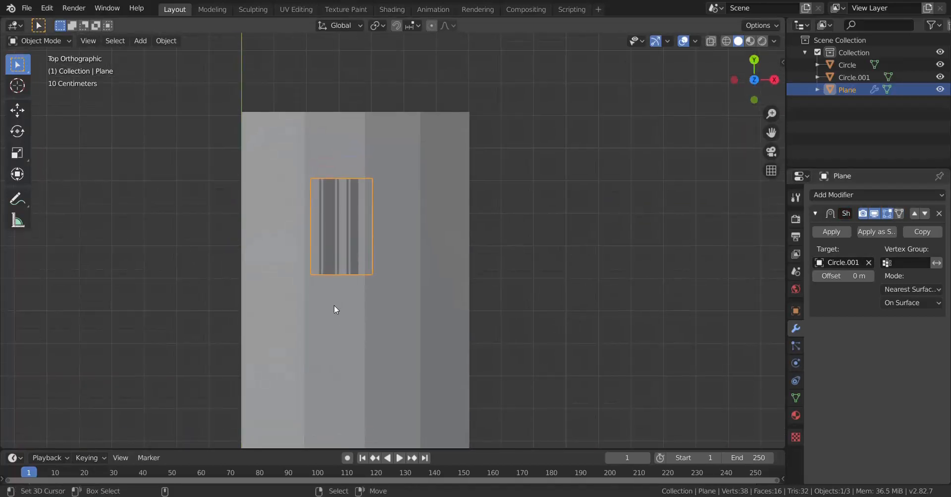
pyautogui.press('Tab')
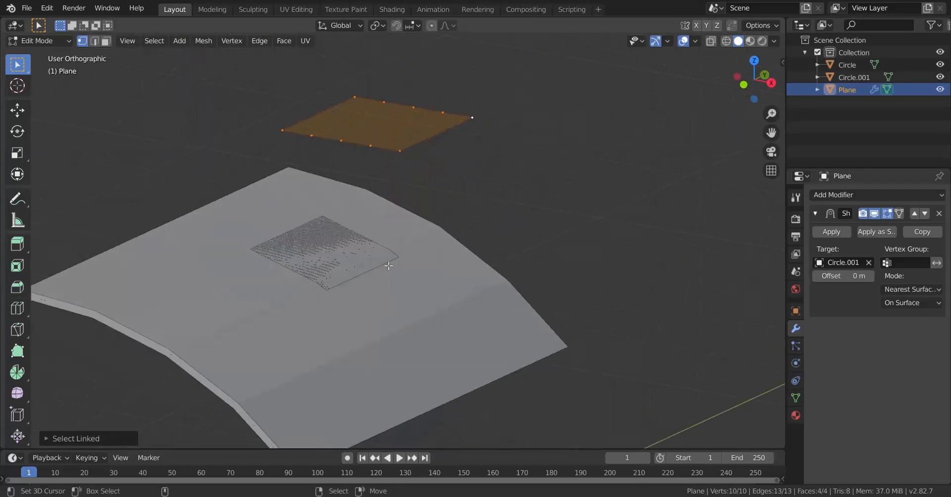
pyautogui.moveTo(389, 267); pyautogui.dragTo(394, 306)
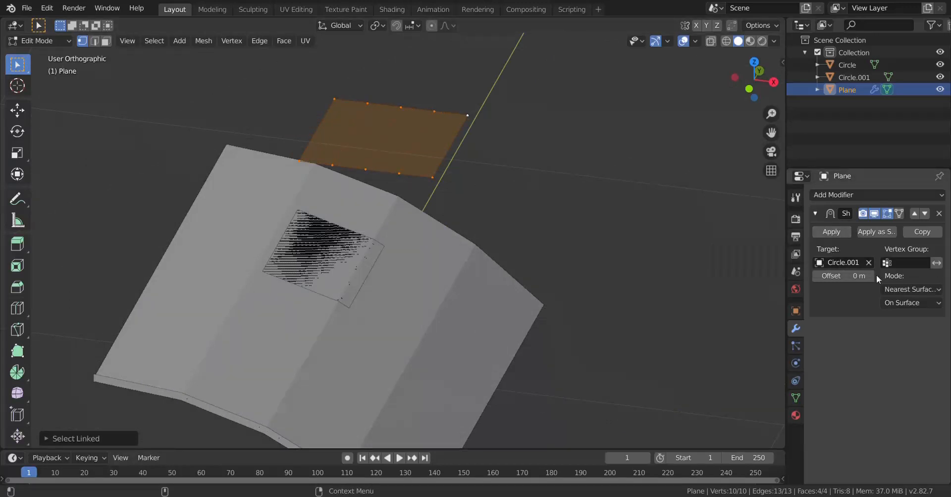
pyautogui.click(910, 289)
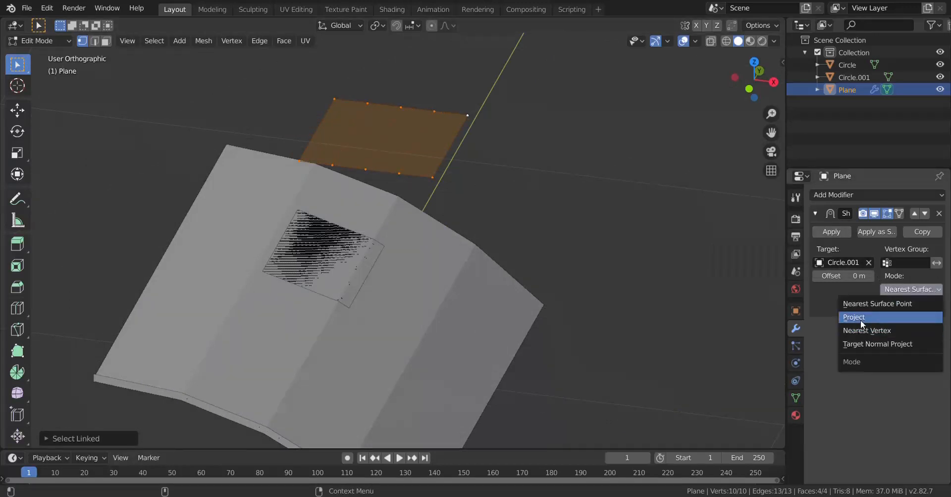
pyautogui.click(853, 317)
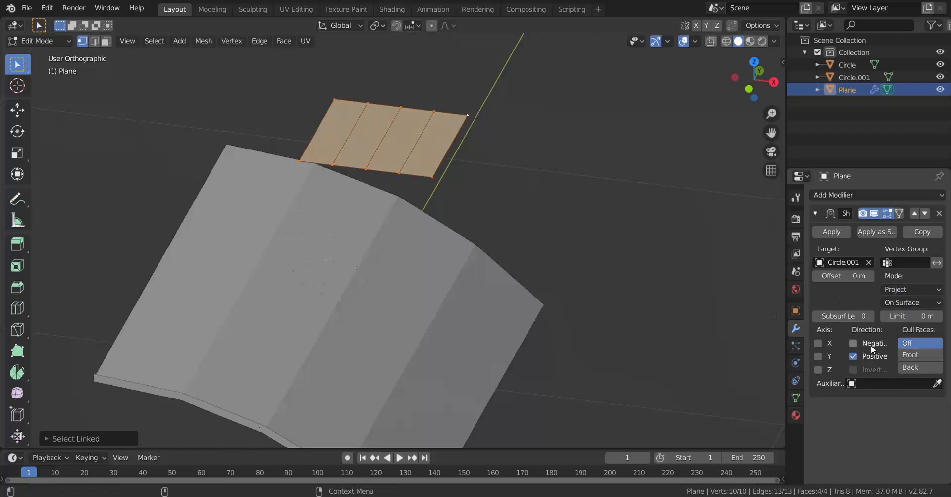
pyautogui.moveTo(915, 296)
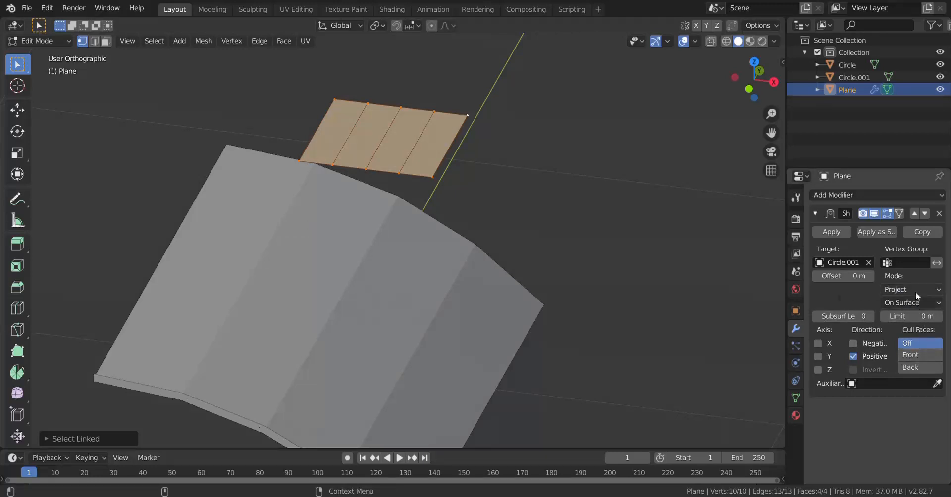
pyautogui.click(910, 289)
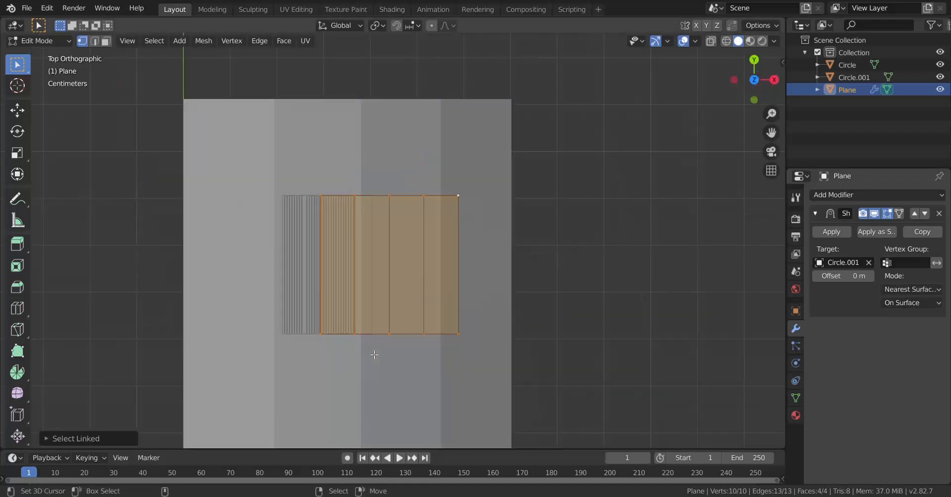
# Move the plane's vertices in Top view so the plane lies flush on the panel
pyautogui.moveTo(373, 354); pyautogui.dragTo(410, 366)
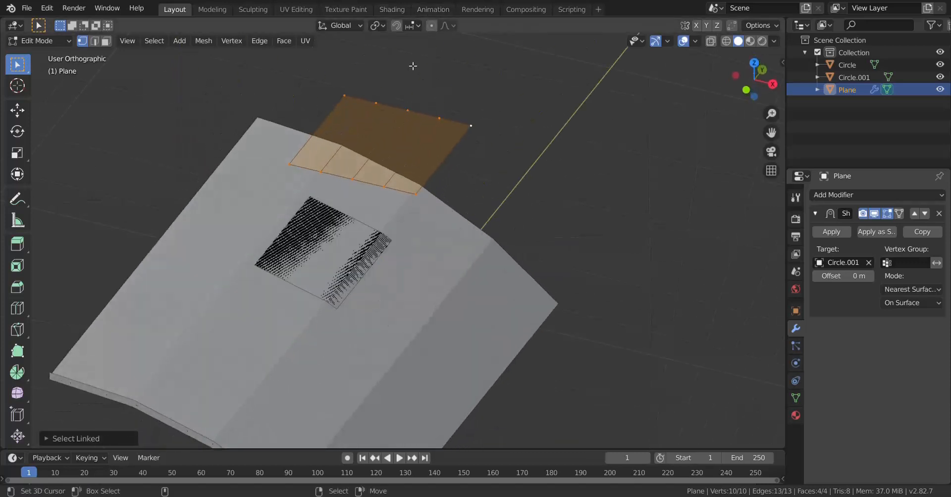
pyautogui.click(411, 26)
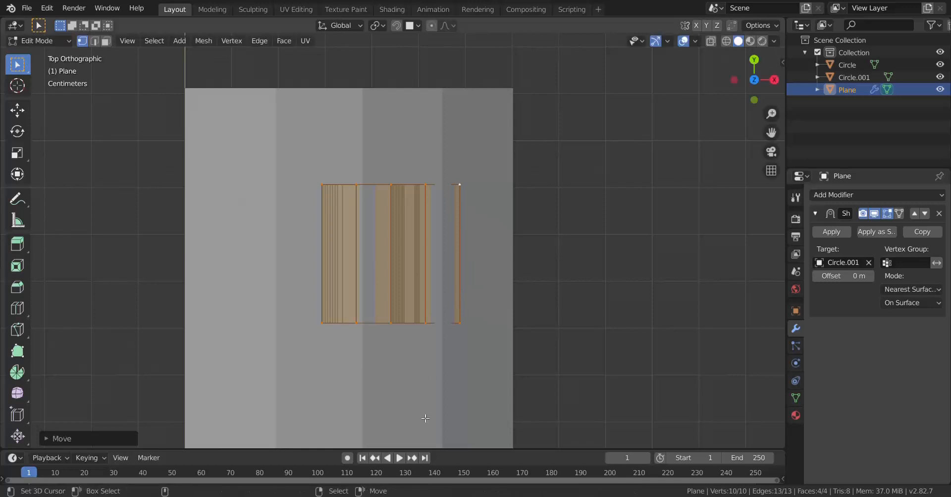
pyautogui.press('Tab')
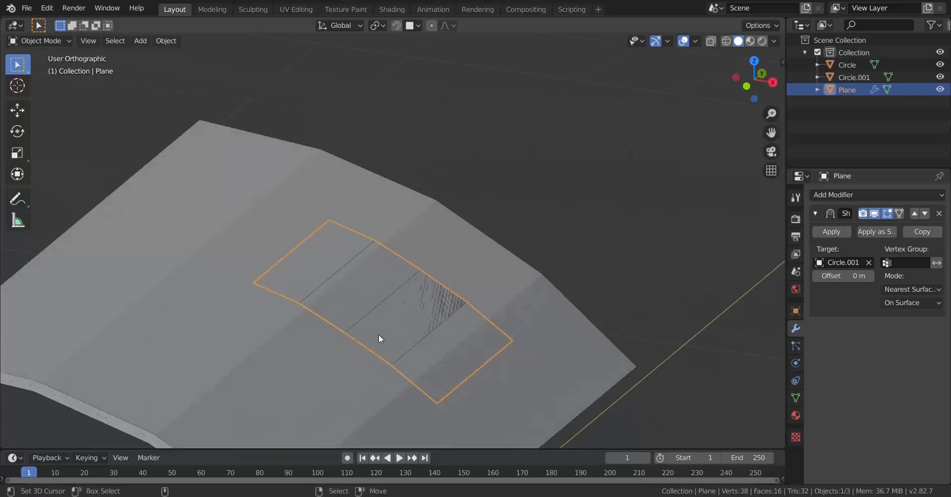
pyautogui.moveTo(379, 335)
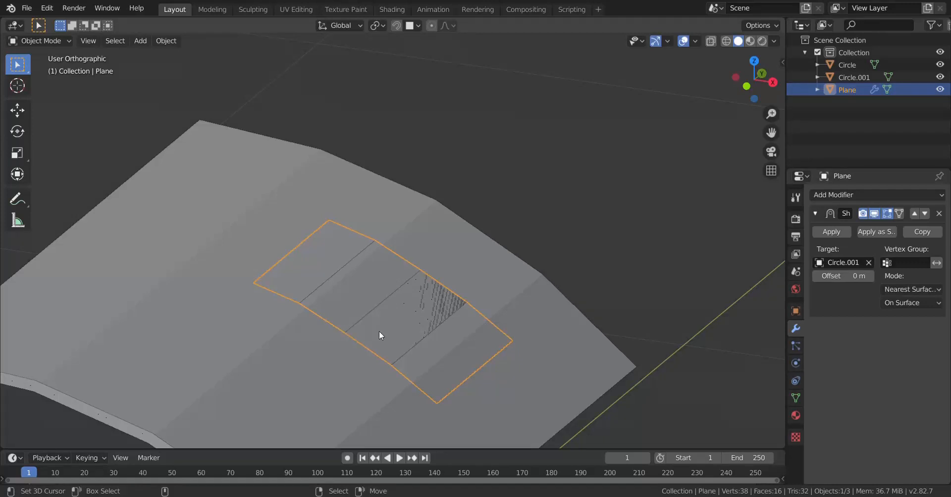
pyautogui.moveTo(406, 352)
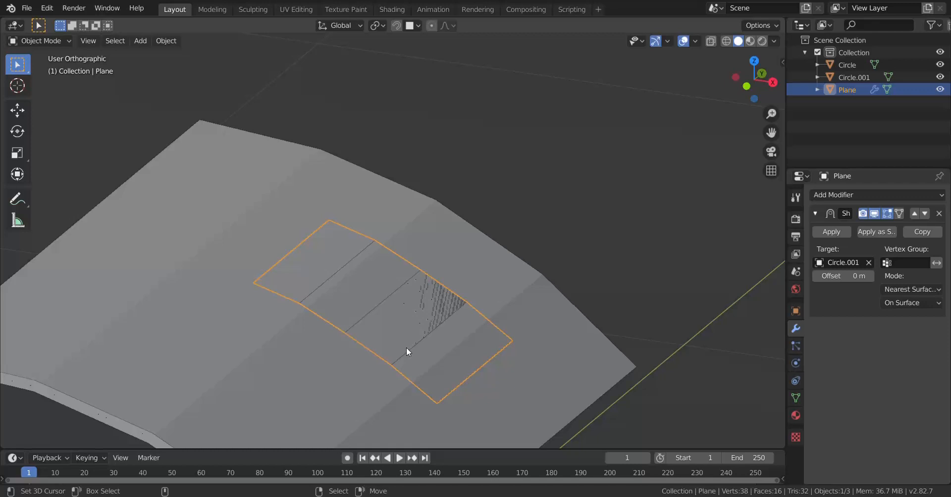
pyautogui.moveTo(814, 209)
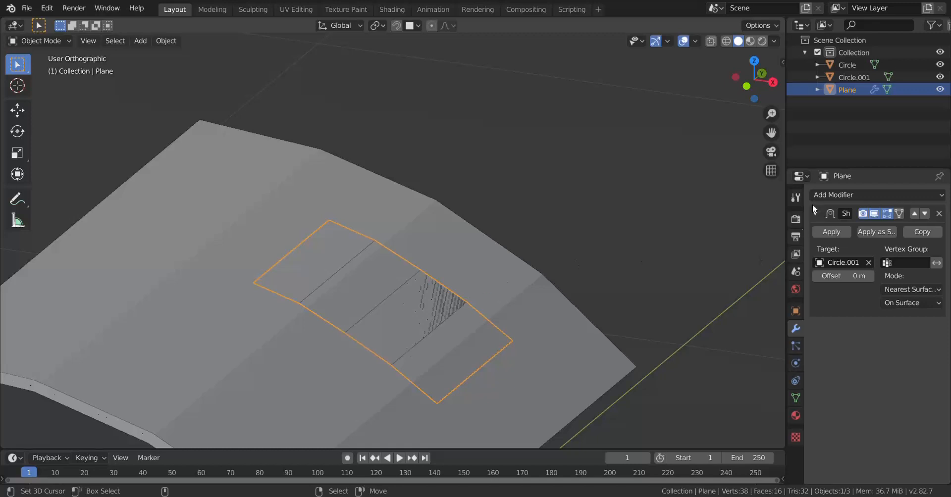